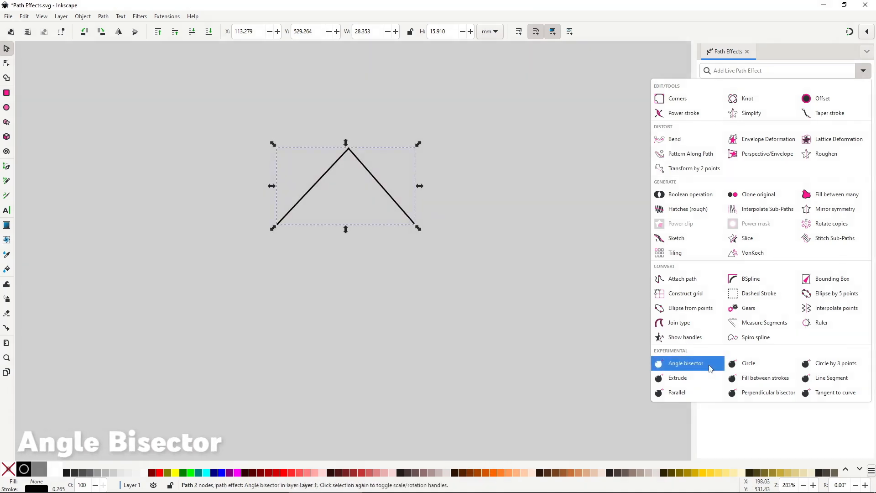
Step: Apply Angle bisector to the triangle, draw a seven-point zigzag and bring up the path effects list
{"action": "left_click", "coordinate": [686, 363]}
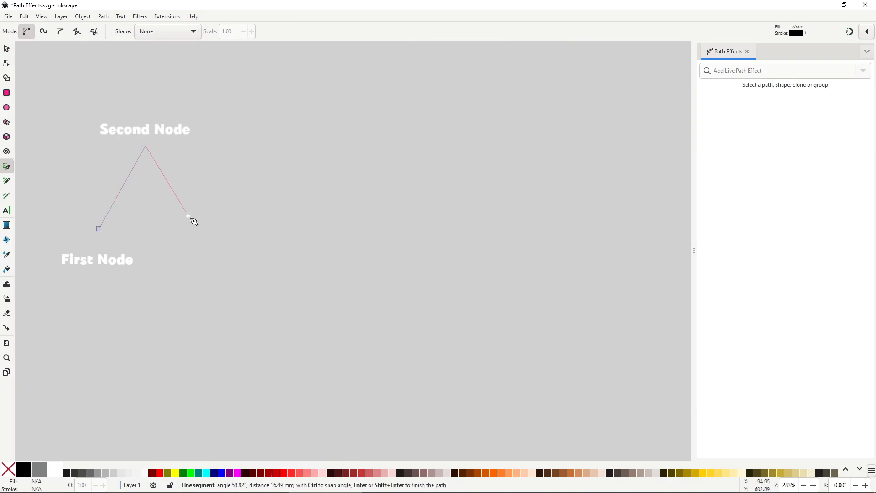
{"action": "left_click", "coordinate": [193, 223]}
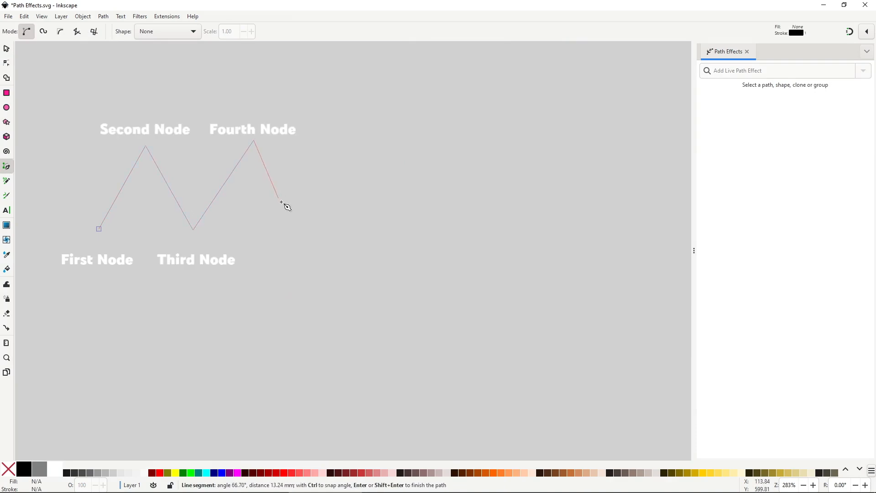
{"action": "left_click", "coordinate": [304, 228]}
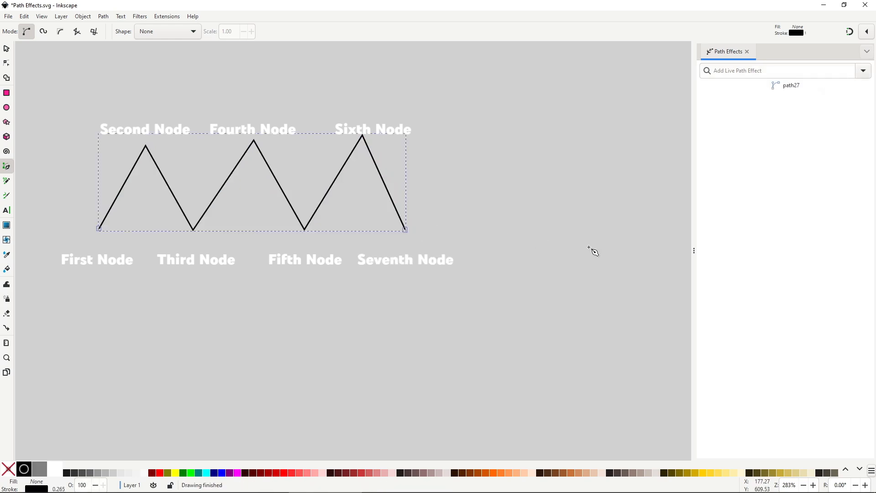
{"action": "mouse_move", "coordinate": [591, 251]}
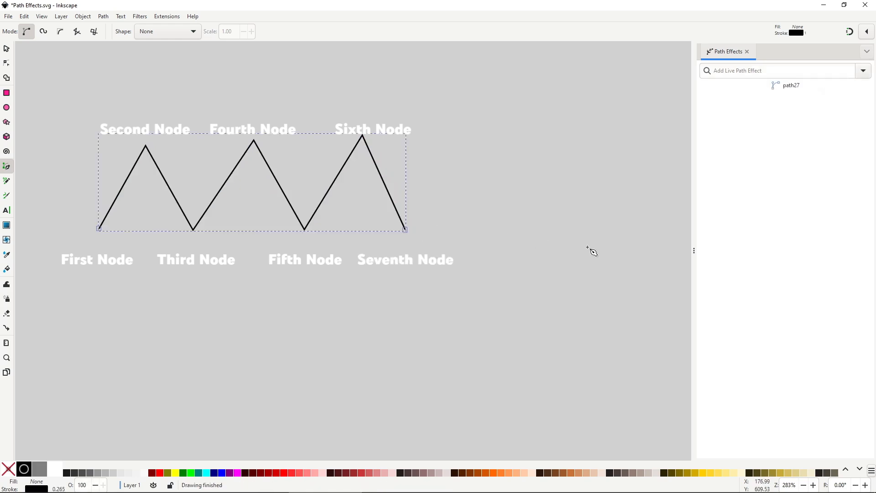
{"action": "left_click", "coordinate": [863, 70]}
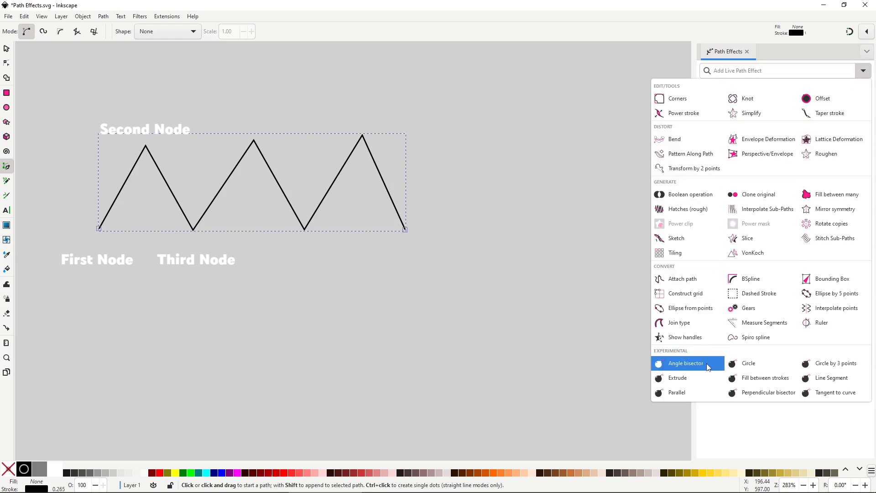
Step: Apply the Angle bisector effect to the zigzag path
{"action": "left_click", "coordinate": [685, 363]}
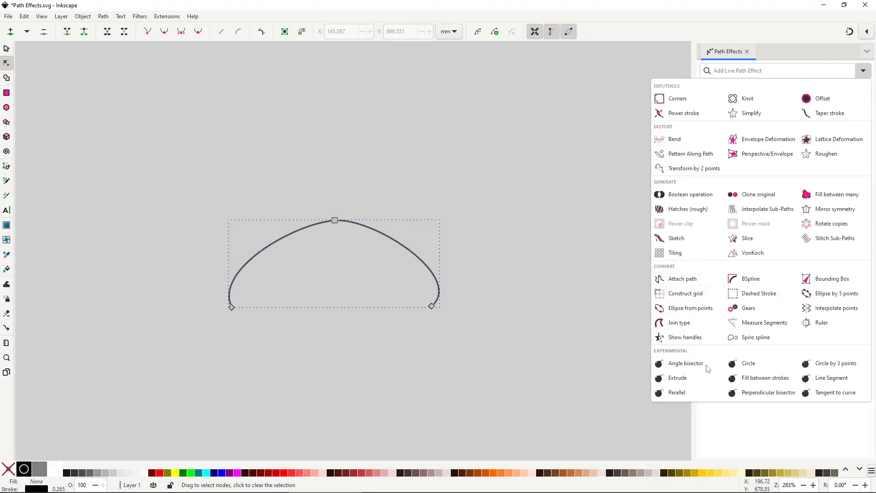
Step: Apply Angle bisector to the arch, bend its curve and reduce Length right to about 83
{"action": "left_click", "coordinate": [686, 362]}
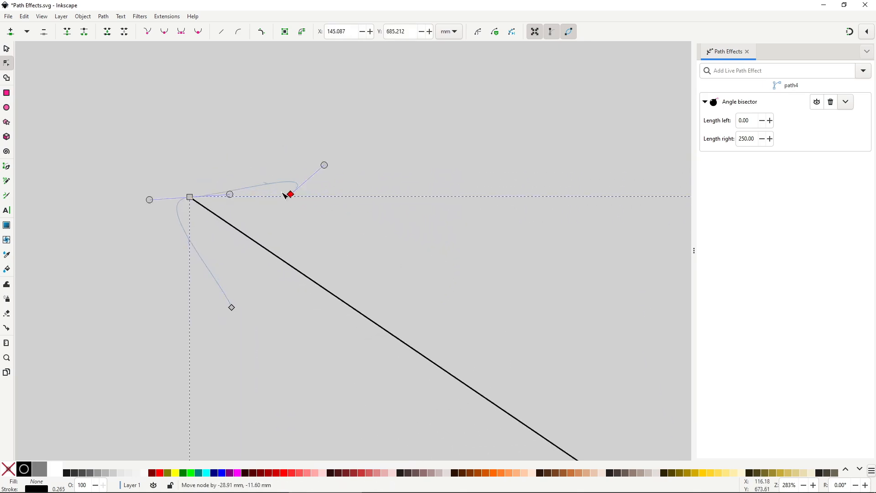
{"action": "left_click_drag", "start_coordinate": [290, 195], "coordinate": [273, 171]}
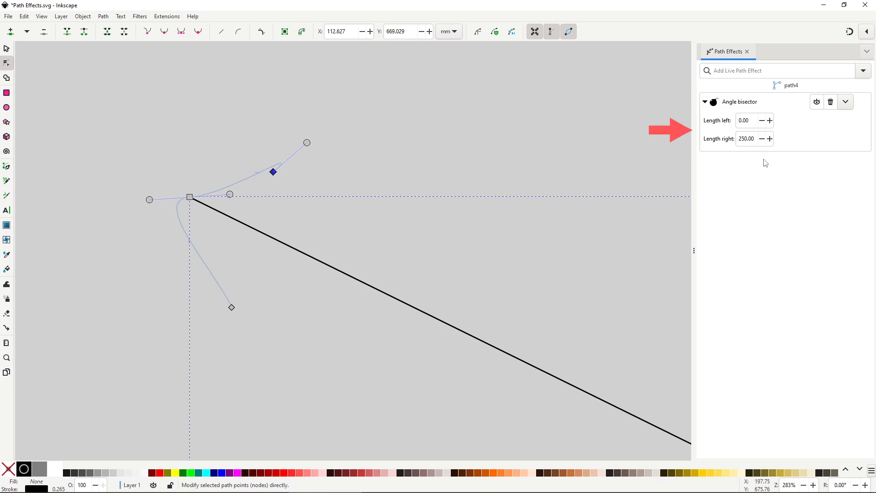
{"action": "left_click", "coordinate": [761, 139]}
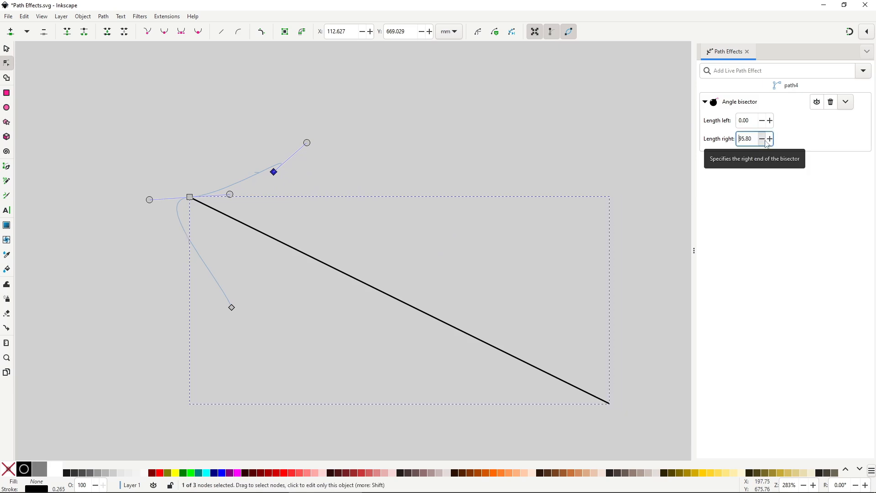
{"action": "left_click", "coordinate": [762, 139]}
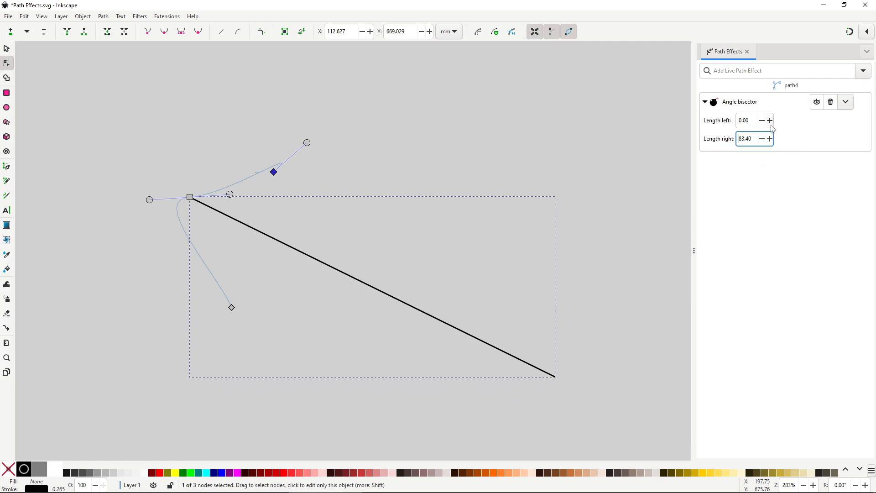
{"action": "left_click", "coordinate": [768, 121]}
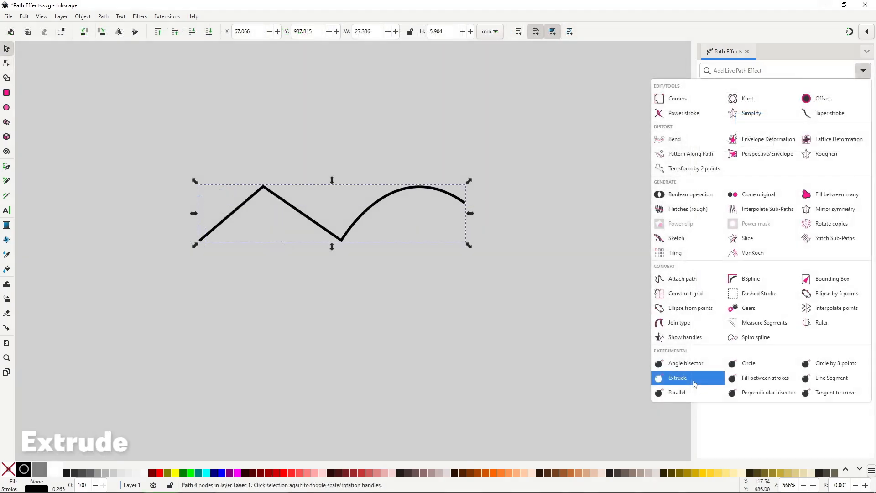
Step: Extrude the zigzag-and-arc path and the parallelogram, dragging each extrusion knot to set direction and depth
{"action": "left_click", "coordinate": [677, 378]}
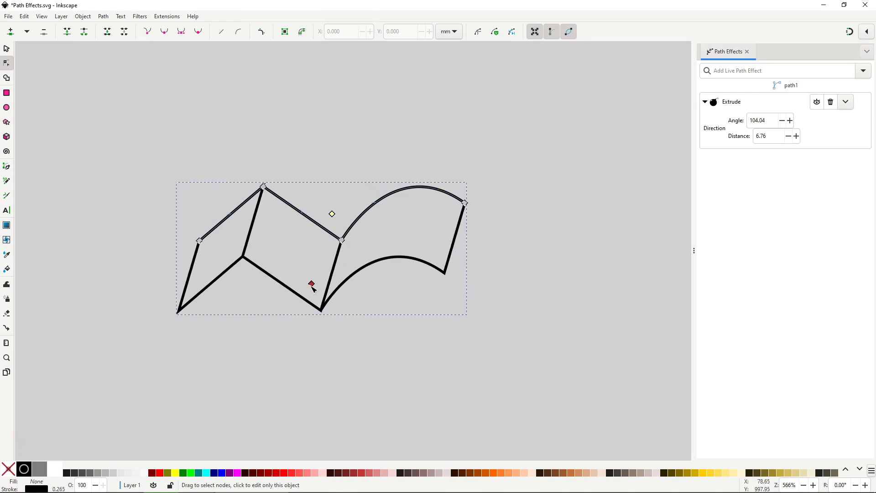
{"action": "left_click_drag", "start_coordinate": [312, 284], "coordinate": [306, 298]}
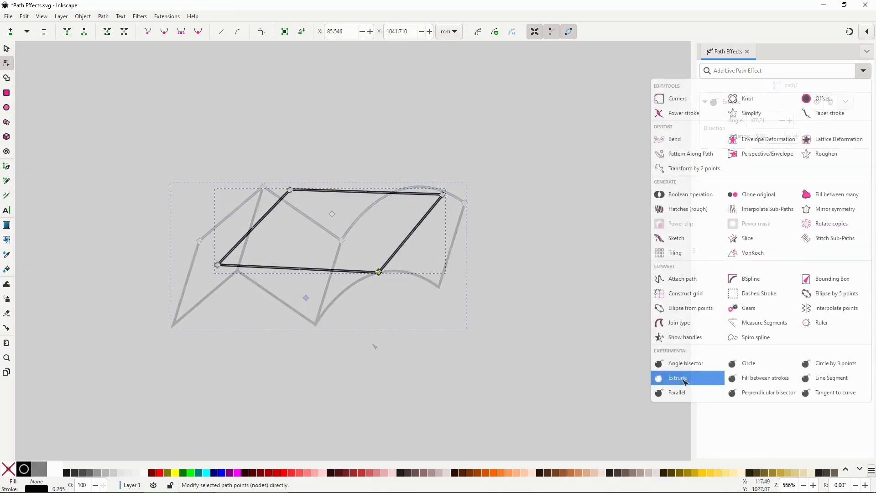
{"action": "left_click", "coordinate": [677, 378]}
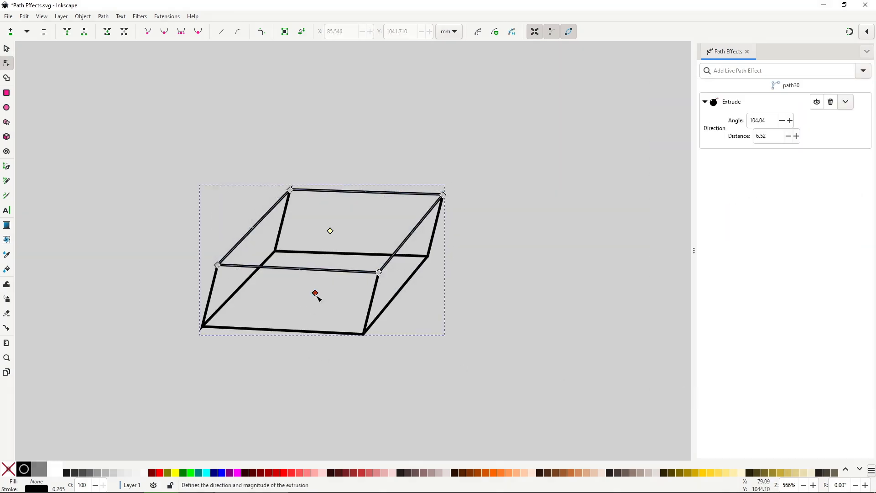
{"action": "left_click_drag", "start_coordinate": [315, 293], "coordinate": [332, 286]}
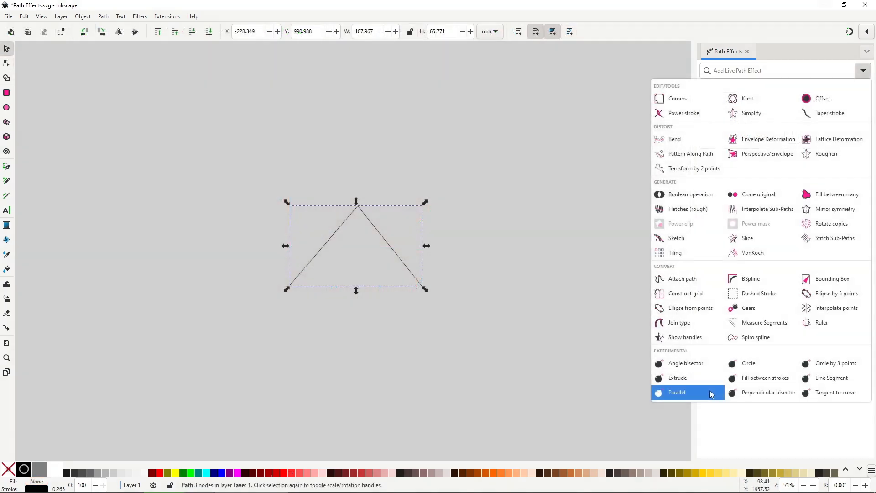
Step: Apply Parallel to the triangle and drag its nodes into a flatter four-point open path
{"action": "left_click", "coordinate": [676, 392]}
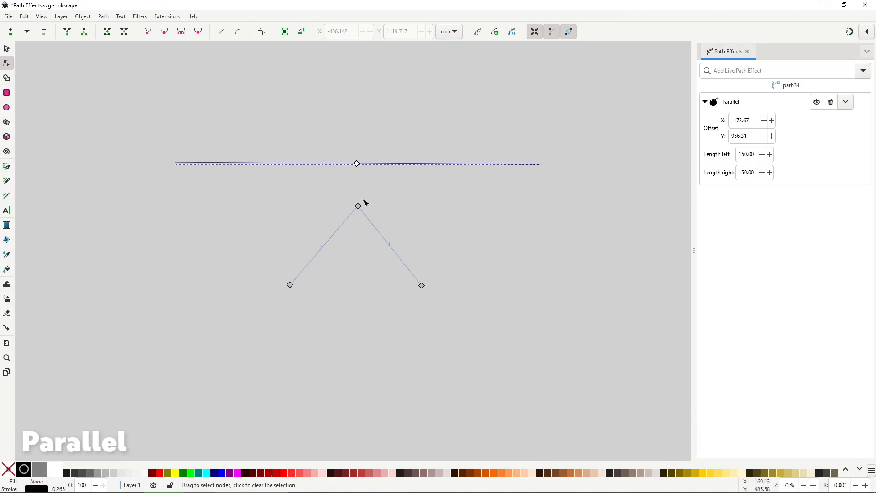
{"action": "mouse_move", "coordinate": [376, 198]}
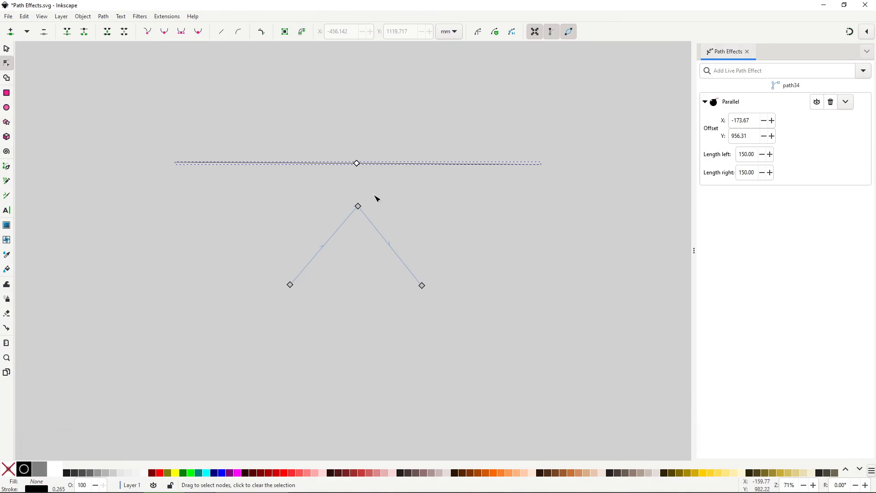
{"action": "mouse_move", "coordinate": [395, 235]}
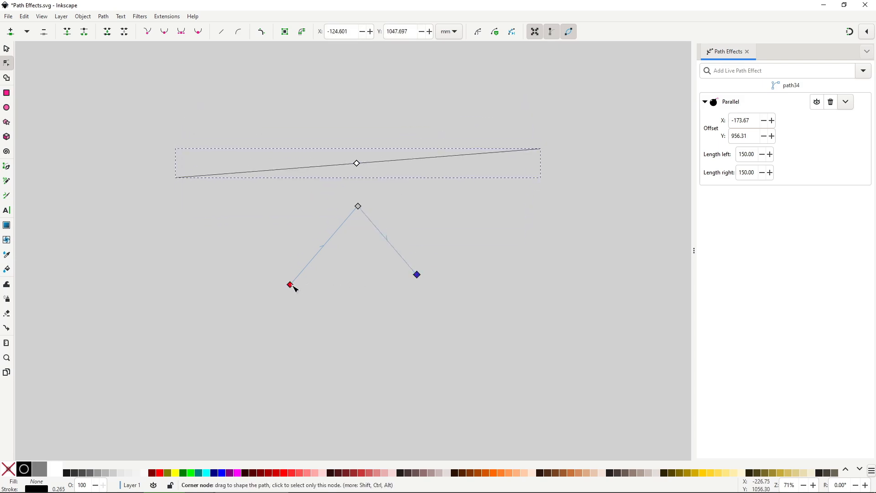
{"action": "left_click_drag", "start_coordinate": [290, 283], "coordinate": [328, 348]}
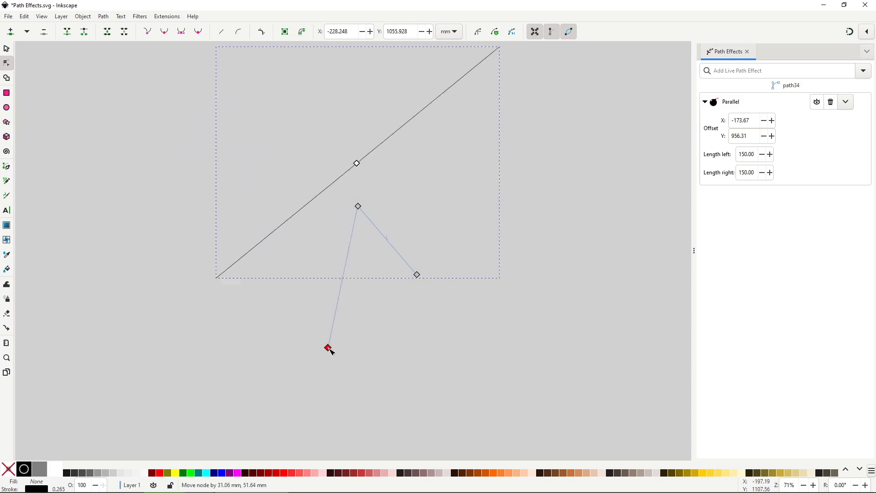
{"action": "left_click_drag", "start_coordinate": [327, 348], "coordinate": [426, 277]}
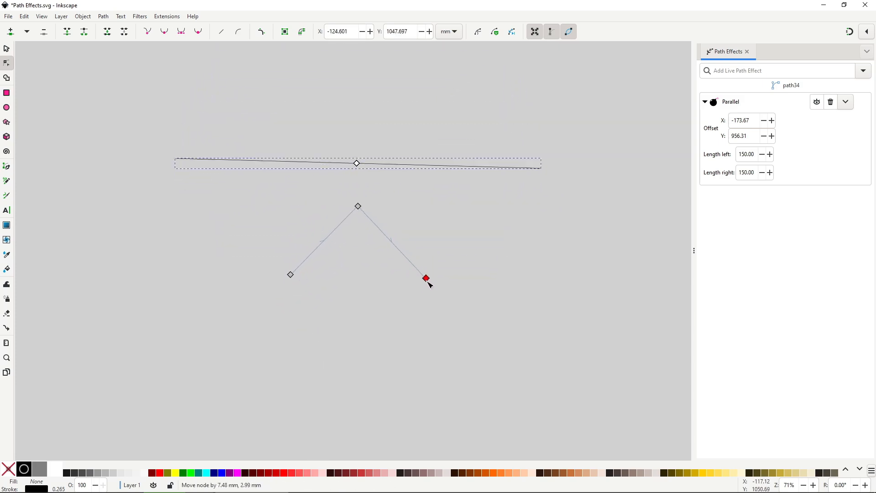
{"action": "left_click_drag", "start_coordinate": [426, 277], "coordinate": [378, 210]}
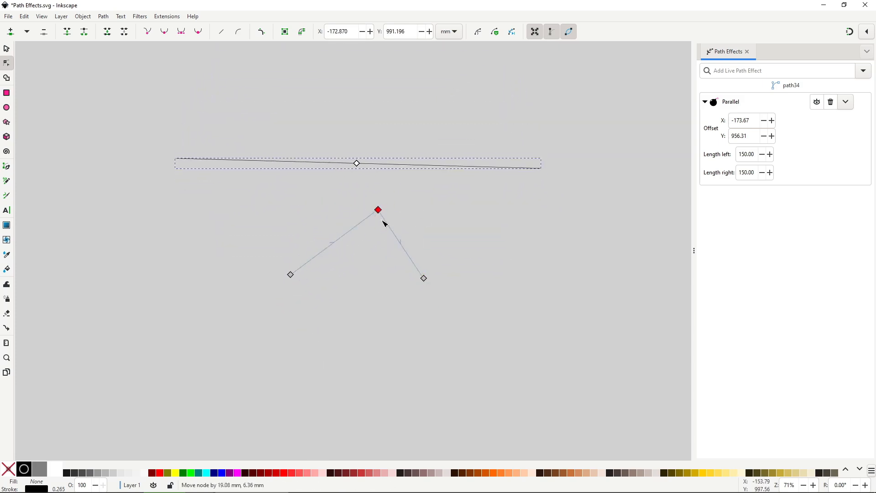
{"action": "left_click_drag", "start_coordinate": [378, 210], "coordinate": [406, 224]}
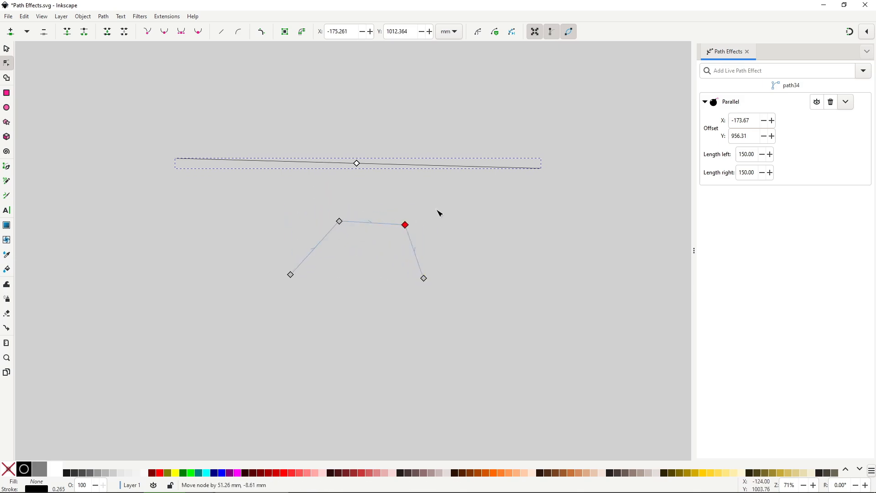
{"action": "left_click_drag", "start_coordinate": [406, 225], "coordinate": [440, 274]}
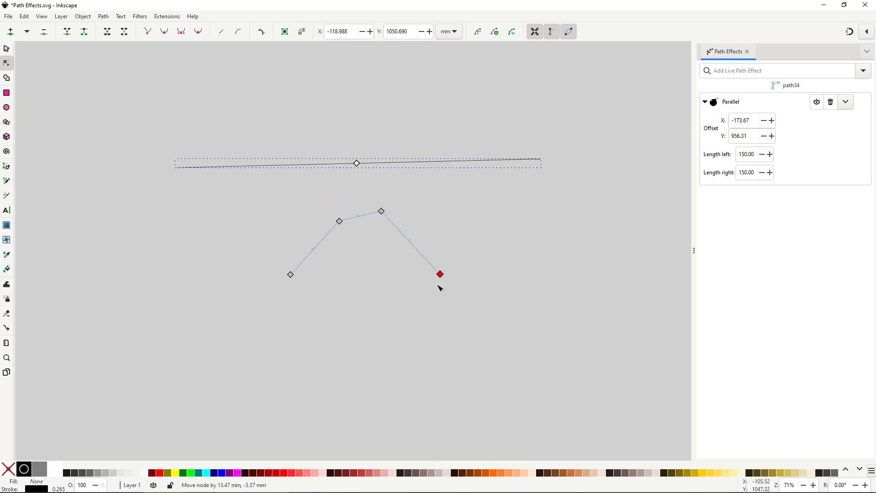
{"action": "left_click_drag", "start_coordinate": [440, 274], "coordinate": [443, 275]}
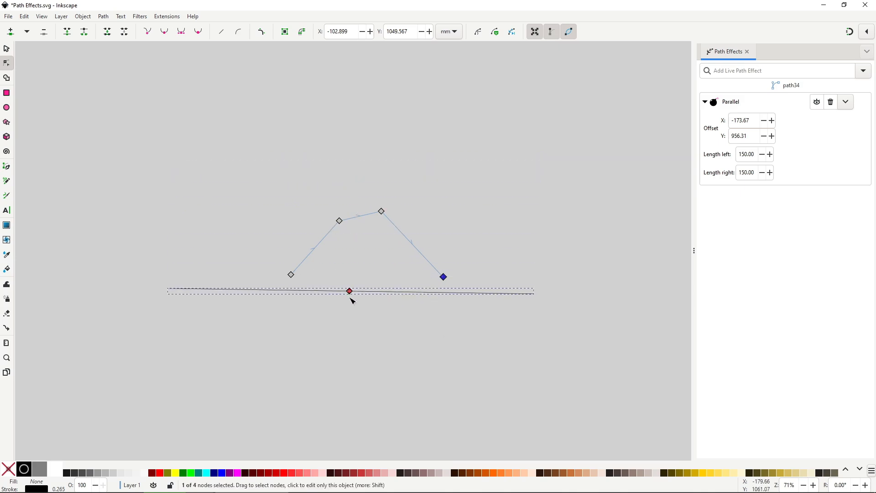
Step: Drag the Parallel knot so the line sits below the path and nudge the right end node
{"action": "left_click_drag", "start_coordinate": [349, 290], "coordinate": [362, 300]}
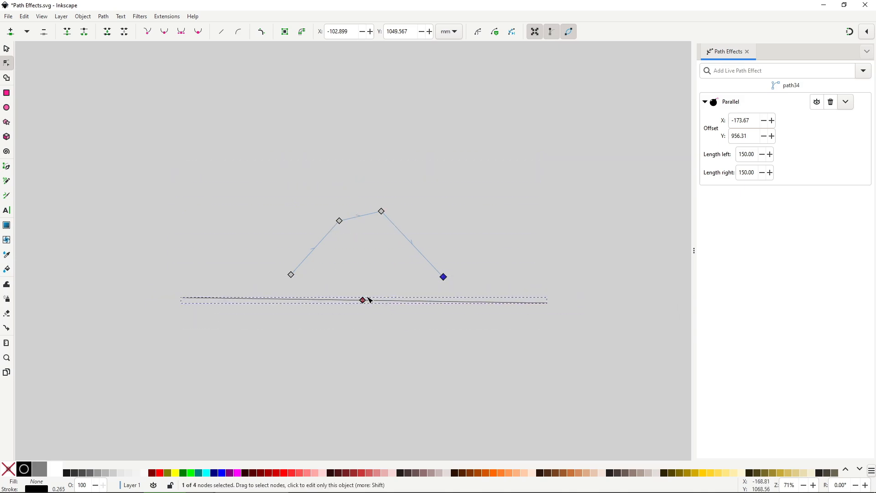
{"action": "left_click_drag", "start_coordinate": [444, 276], "coordinate": [447, 281]}
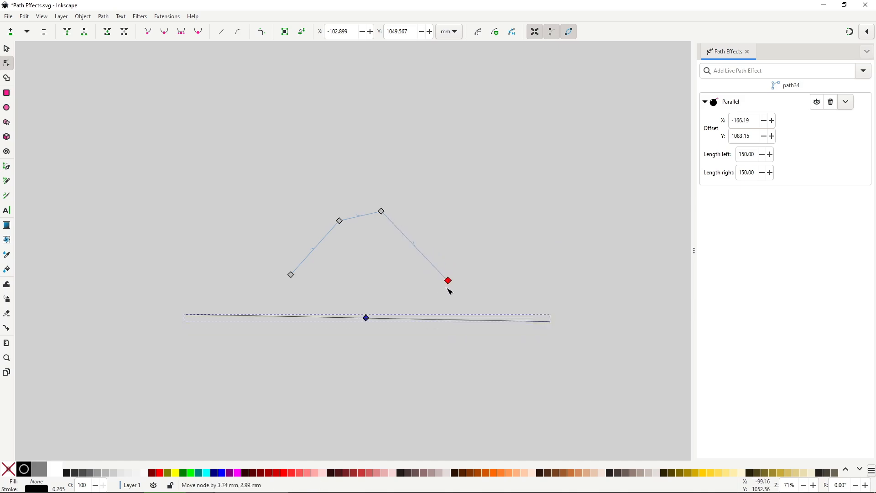
{"action": "left_click_drag", "start_coordinate": [448, 280], "coordinate": [300, 275]}
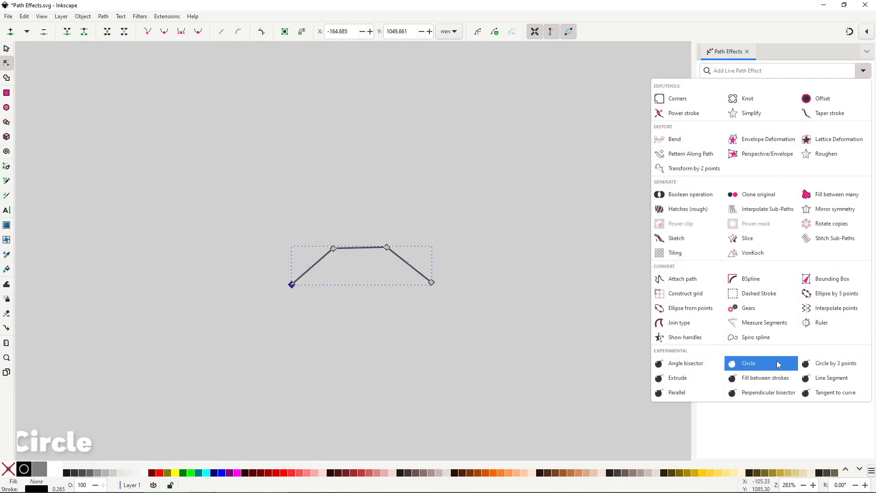
Step: Apply Circle to the four-point path and move its end nodes to shrink the circle
{"action": "left_click", "coordinate": [749, 363]}
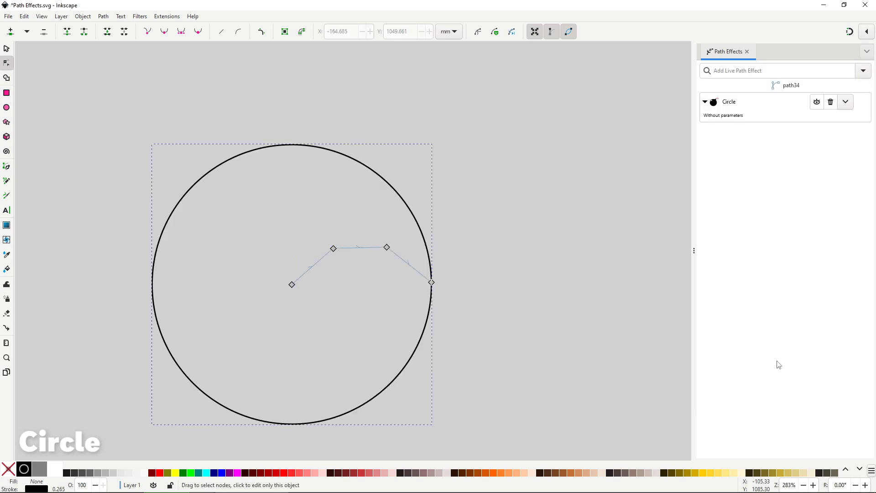
{"action": "left_click_drag", "start_coordinate": [292, 285], "coordinate": [332, 282]}
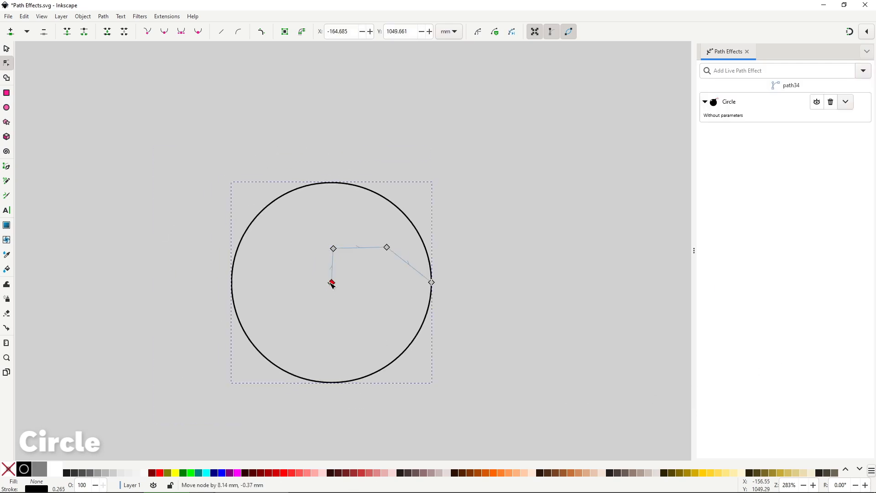
{"action": "left_click_drag", "start_coordinate": [332, 283], "coordinate": [360, 289]}
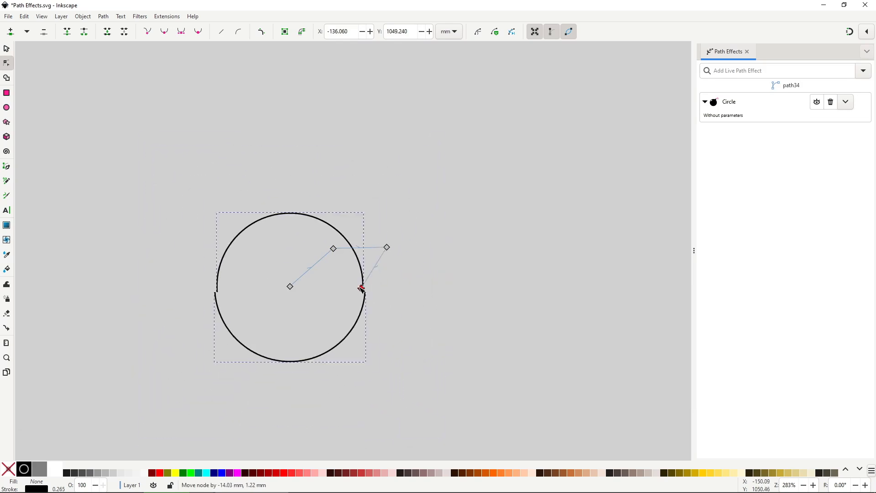
{"action": "left_click_drag", "start_coordinate": [362, 289], "coordinate": [325, 285]}
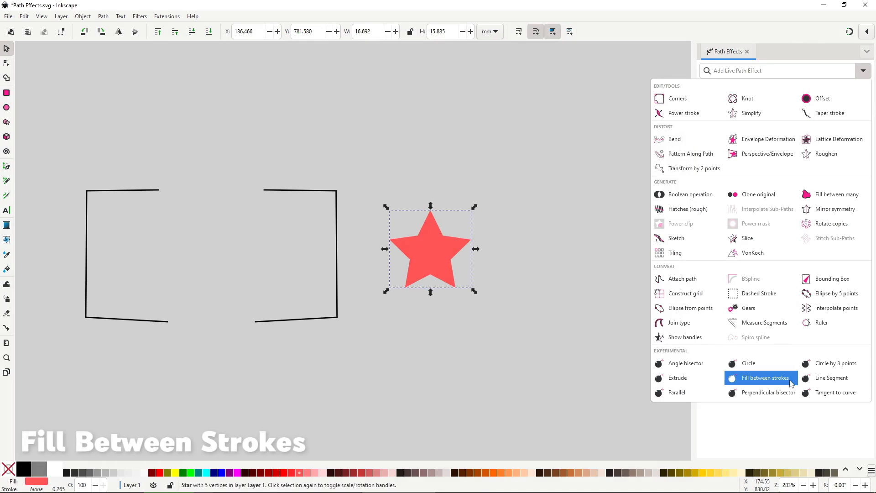
Step: Apply Fill between strokes to the star and link the two bracket strokes so red fill spans their gap
{"action": "left_click", "coordinate": [761, 378]}
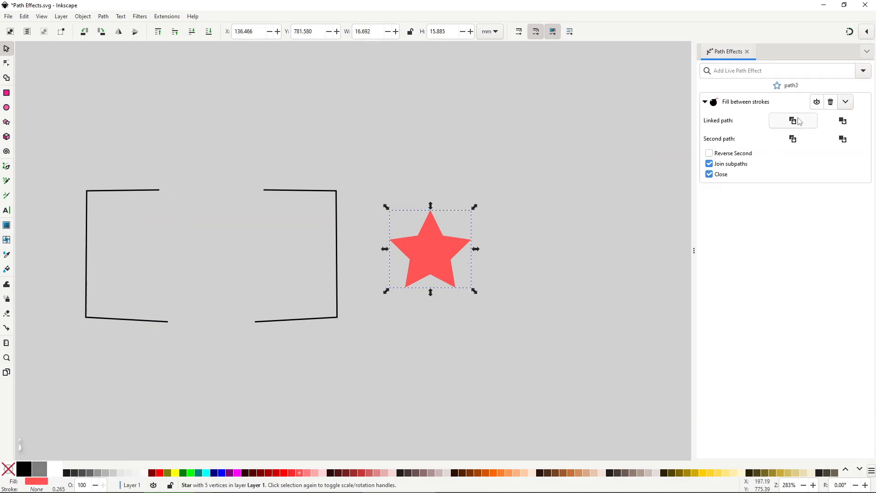
{"action": "right_click", "coordinate": [296, 254]}
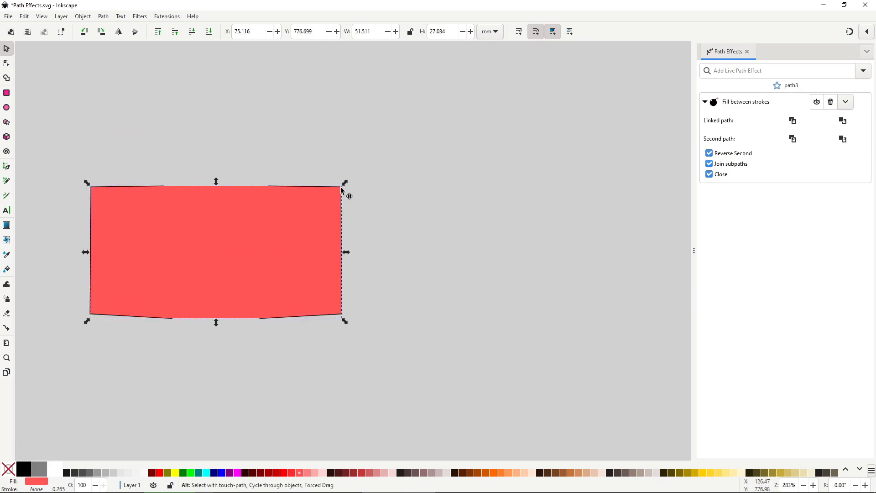
{"action": "left_click_drag", "start_coordinate": [345, 252], "coordinate": [437, 252]}
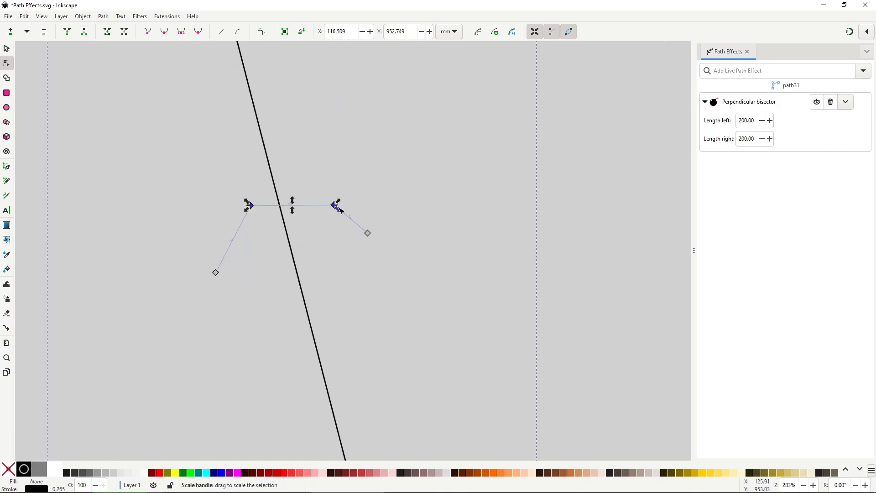
Step: Reshape the bisected path and set the Perpendicular bisector's Length left to 50.00 and Length right to 10.00
{"action": "left_click_drag", "start_coordinate": [335, 206], "coordinate": [308, 202]}
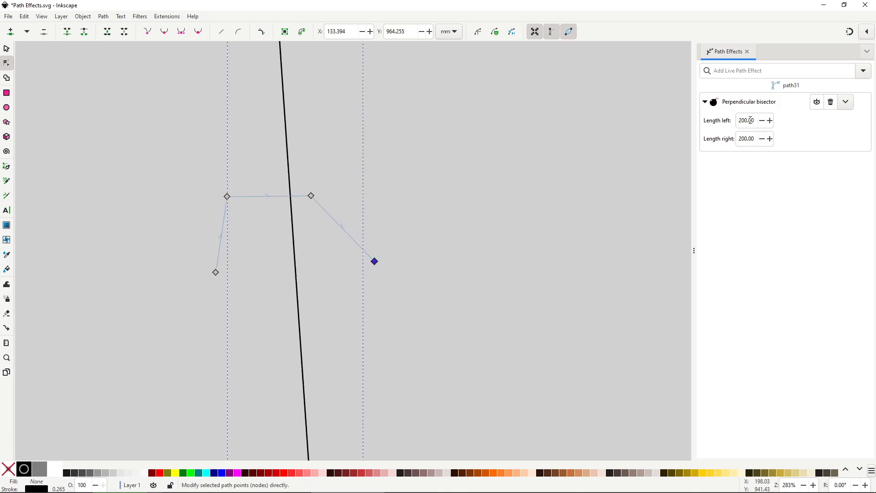
{"action": "type", "text": "50.00"}
{"action": "type", "text": "25"}
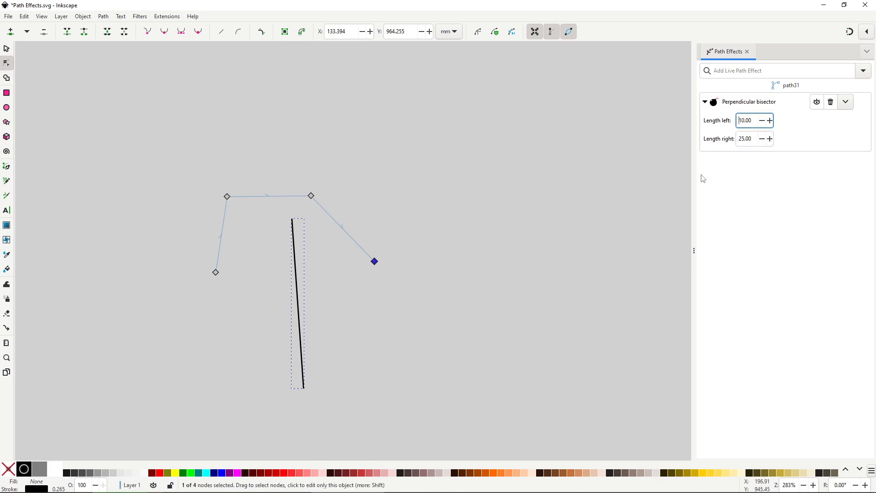
{"action": "type", "text": "10.00"}
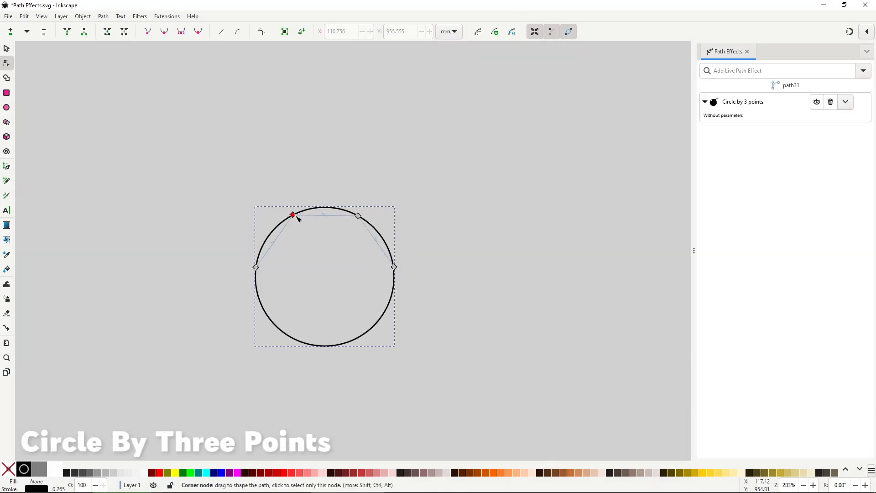
Step: Move the path's points to resize the three-point circle and pull the last node away from it
{"action": "left_click_drag", "start_coordinate": [293, 216], "coordinate": [351, 235]}
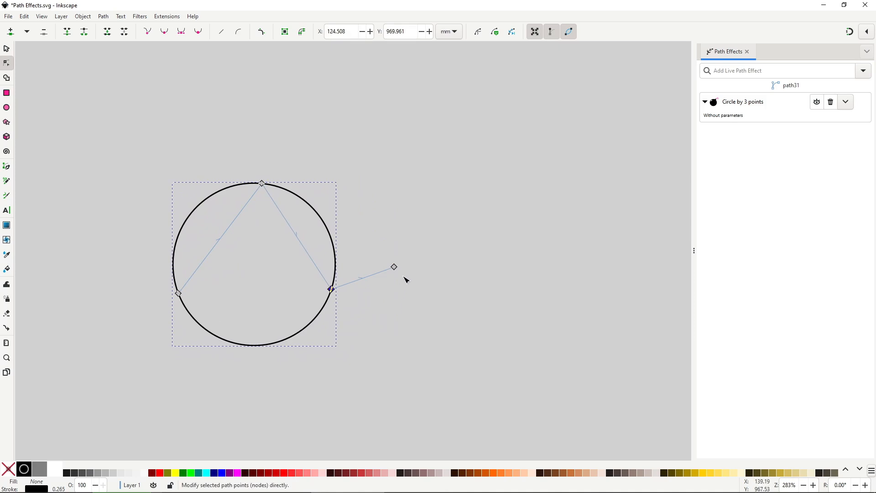
{"action": "left_click_drag", "start_coordinate": [395, 267], "coordinate": [503, 283]}
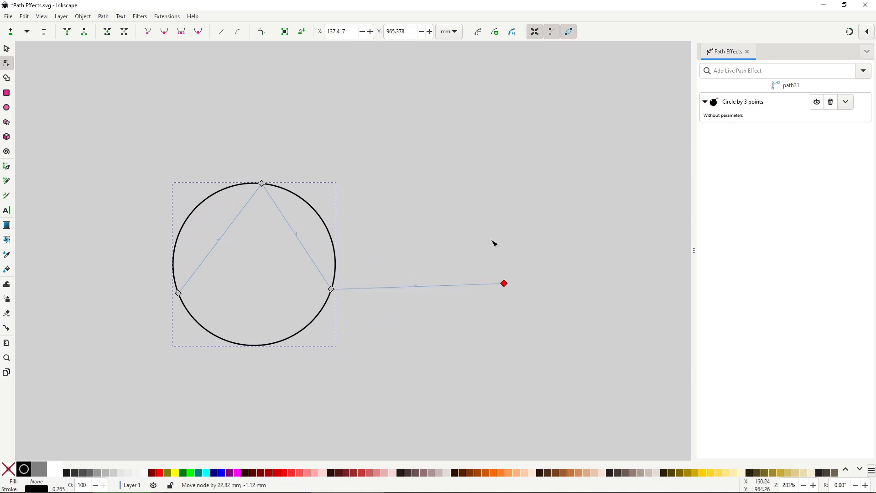
{"action": "left_click_drag", "start_coordinate": [504, 283], "coordinate": [453, 289]}
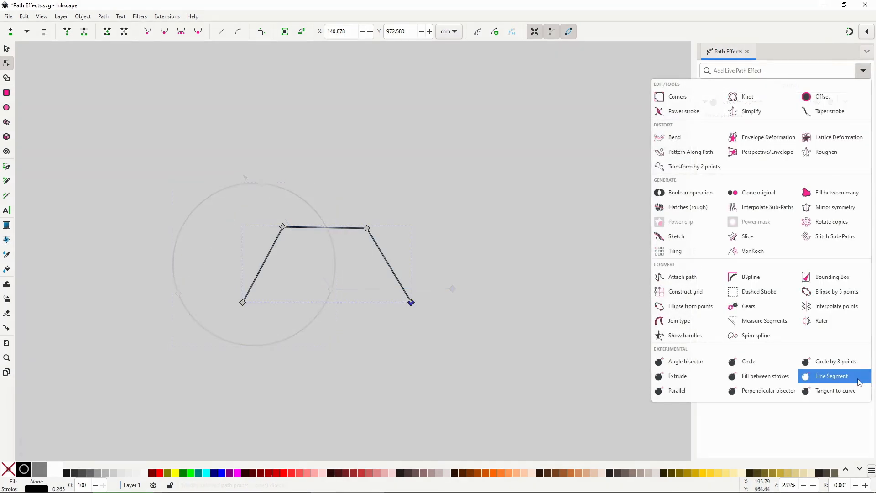
Step: Apply Line Segment to the trapezoid's base, tilt it via the right node, and set End type Closed
{"action": "left_click", "coordinate": [831, 375]}
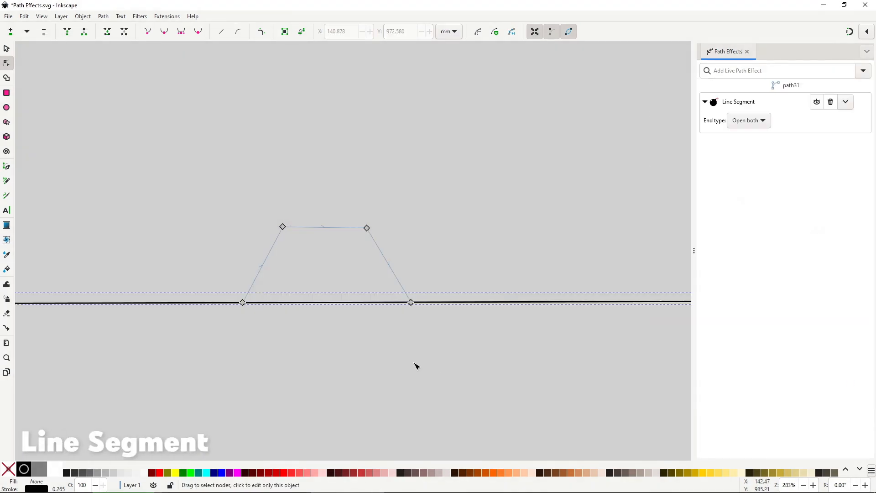
{"action": "left_click_drag", "start_coordinate": [410, 302], "coordinate": [419, 305]}
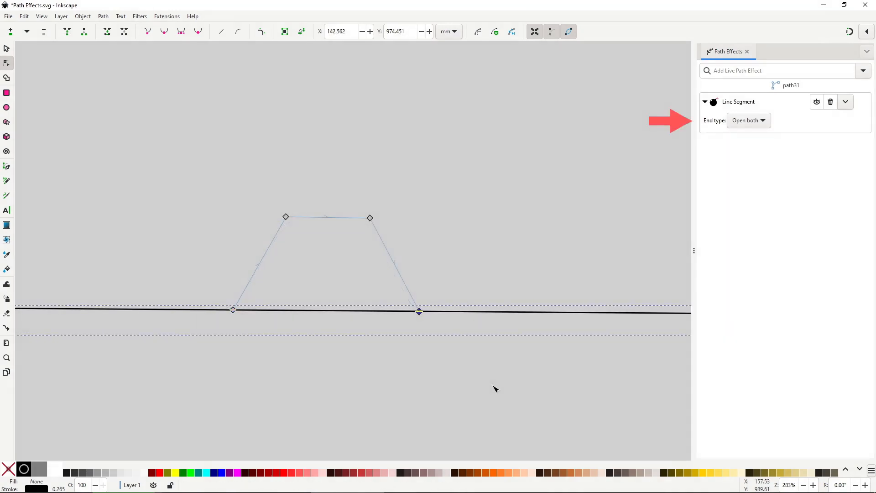
{"action": "left_click", "coordinate": [748, 121]}
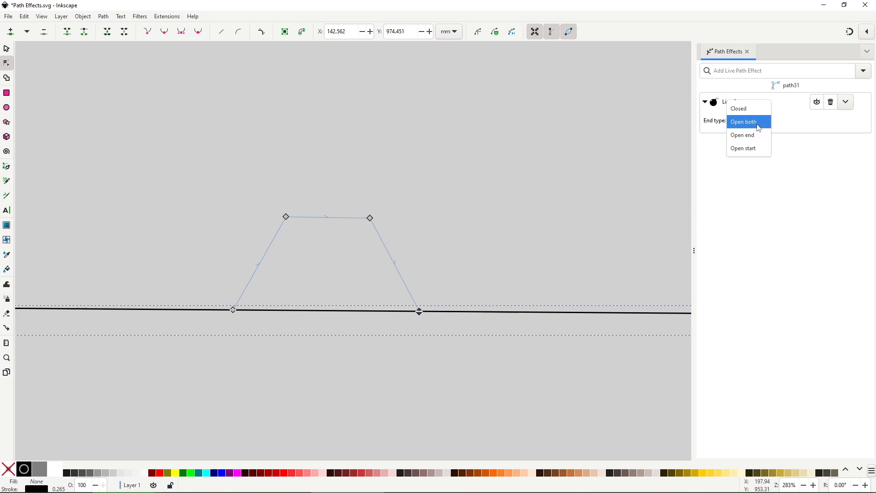
{"action": "left_click", "coordinate": [738, 109]}
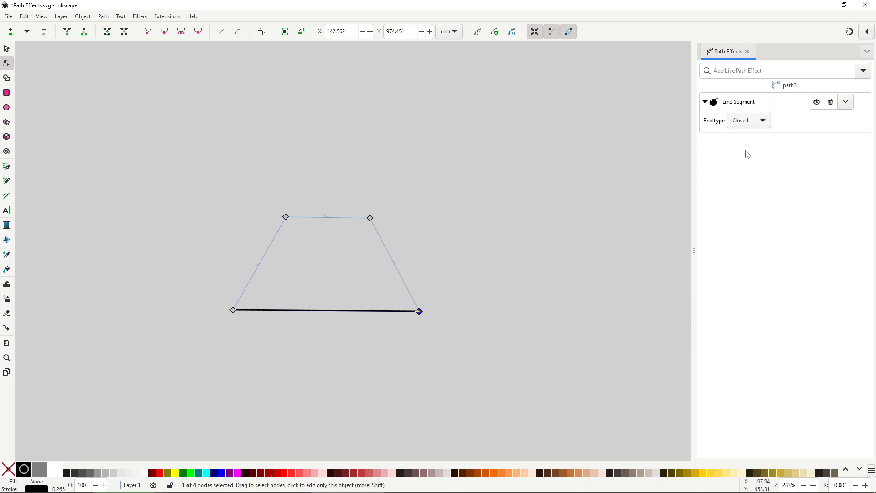
Step: Nudge the base's right endpoint and switch the end type through Open both and Open end
{"action": "left_click_drag", "start_coordinate": [419, 312], "coordinate": [424, 314]}
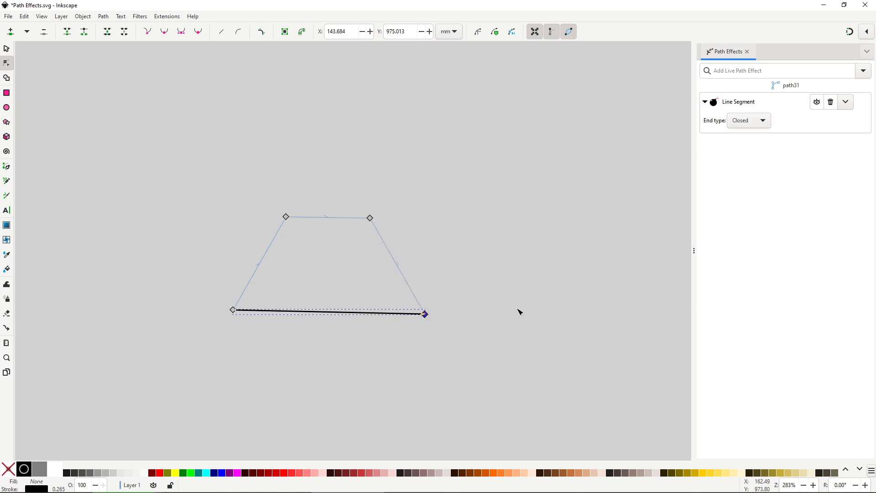
{"action": "left_click", "coordinate": [747, 120]}
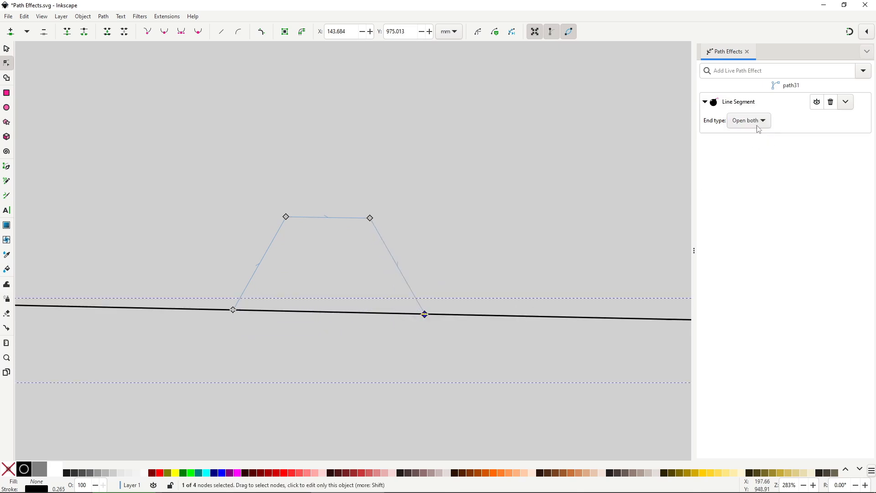
{"action": "left_click", "coordinate": [748, 120]}
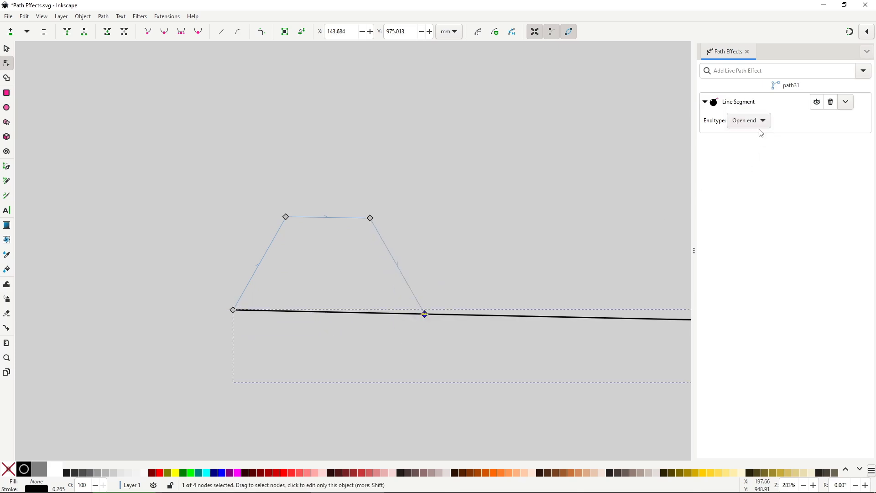
{"action": "left_click", "coordinate": [749, 121]}
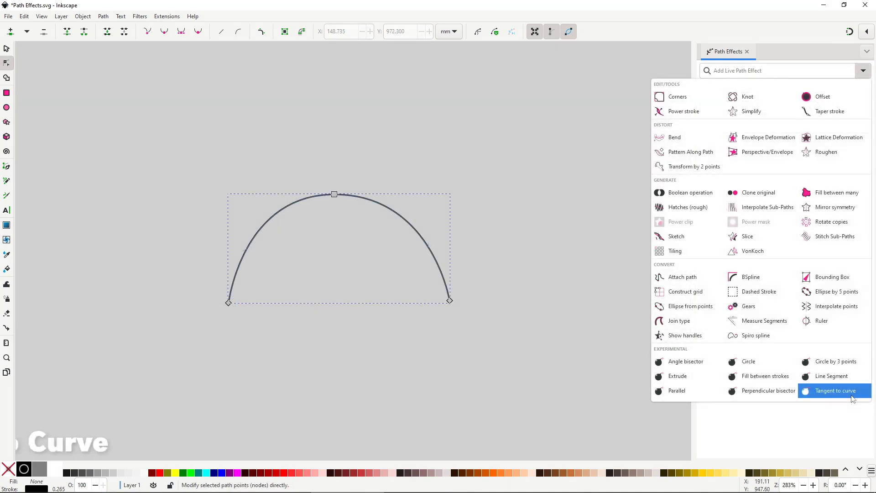
Step: Apply Tangent to curve to the arch and slide the tangent point along it
{"action": "left_click", "coordinate": [835, 391]}
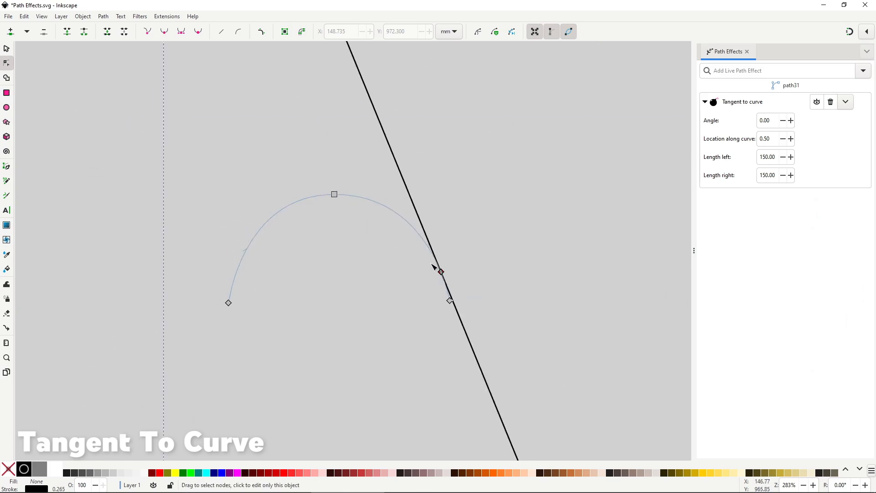
{"action": "left_click_drag", "start_coordinate": [440, 272], "coordinate": [370, 199]}
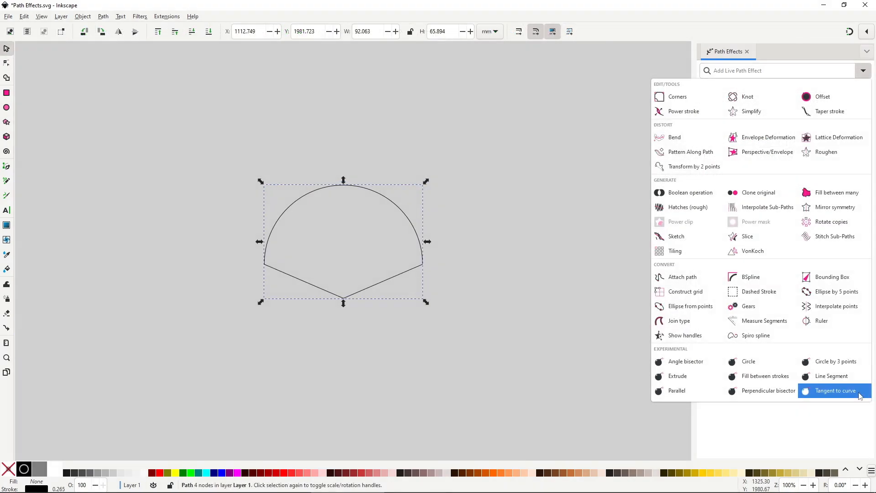
Step: Apply Tangent to curve to the arch-and-V shape and move the tangent near the arch's top
{"action": "left_click", "coordinate": [835, 391]}
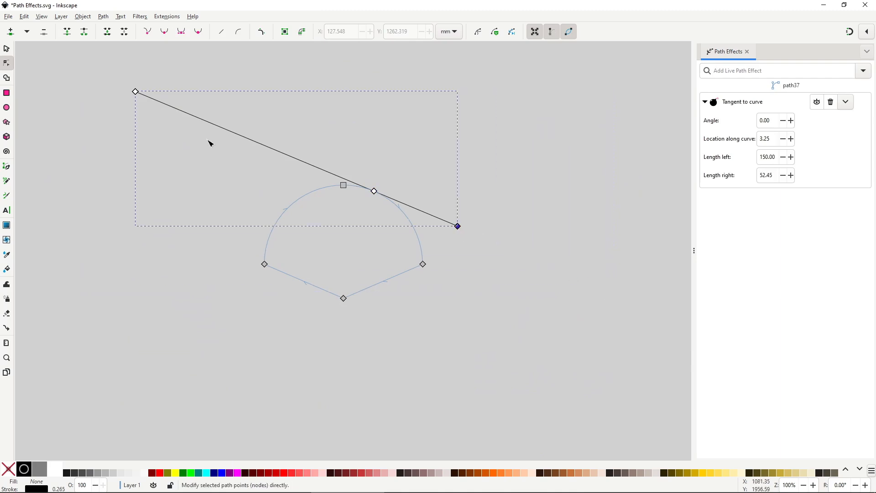
{"action": "left_click_drag", "start_coordinate": [134, 91], "coordinate": [334, 175]}
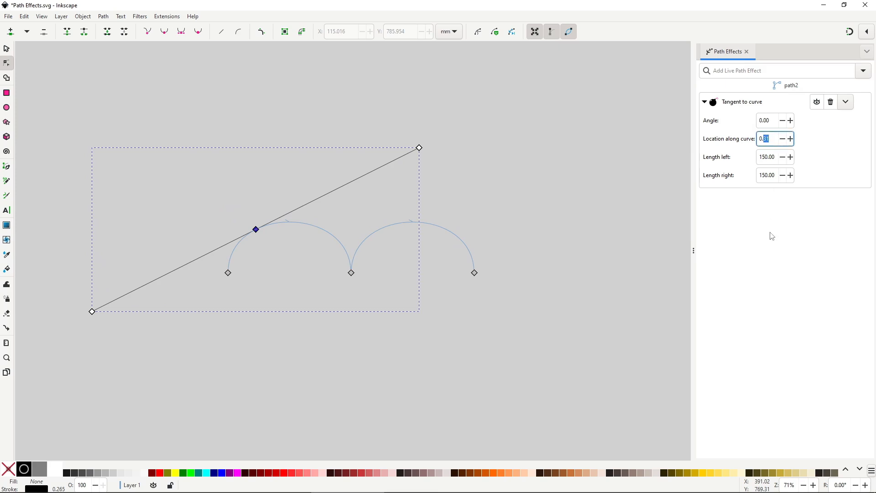
Step: Set Location along curve to 0.5, 1, 1.5 and 1.7 to move the tangent onto the second arch
{"action": "type", "text": "0.50"}
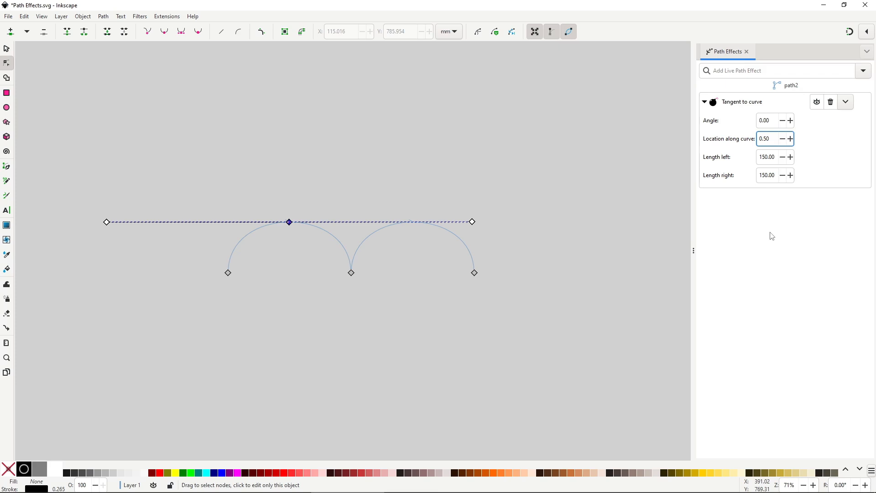
{"action": "type", "text": "1"}
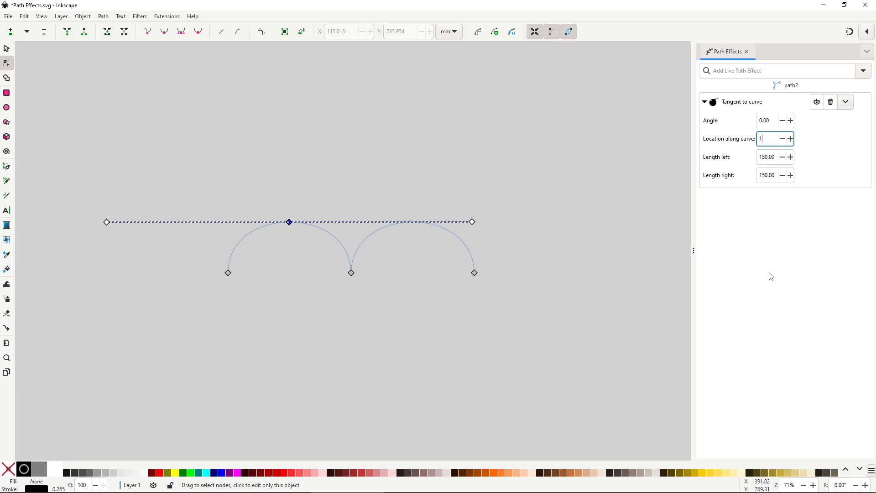
{"action": "type", "text": "1.50"}
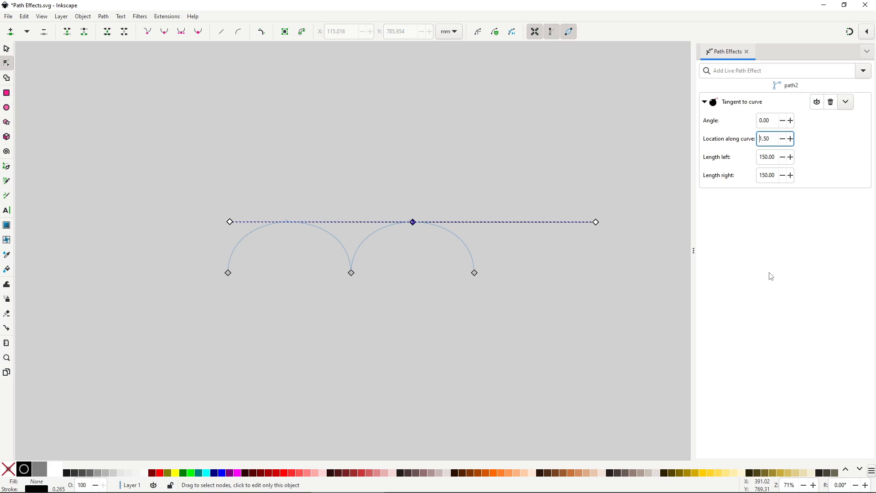
{"action": "type", "text": "1.7"}
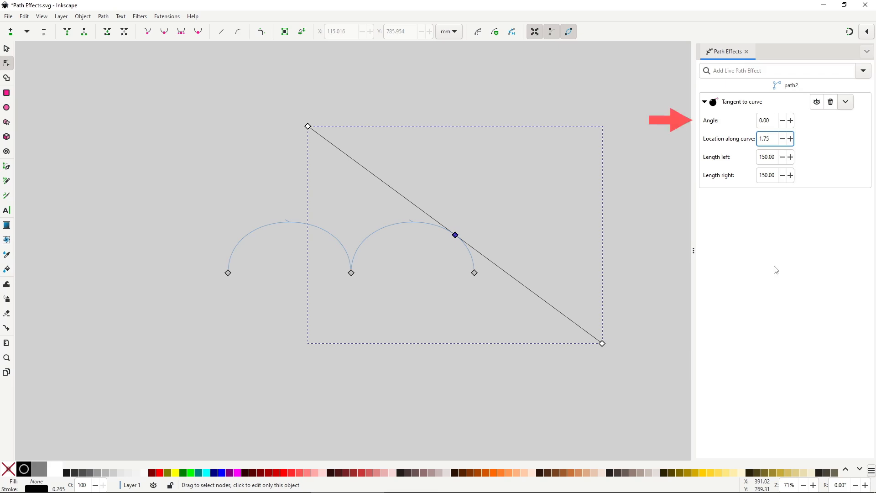
Step: Set the tangent's Angle to 45 then 90 degrees, then bring up the effects list for the next path
{"action": "left_click", "coordinate": [769, 121]}
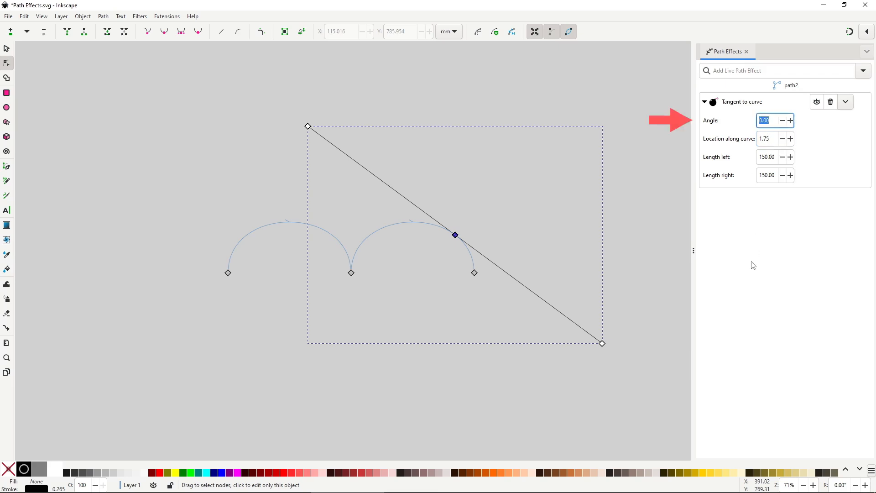
{"action": "type", "text": "45.00"}
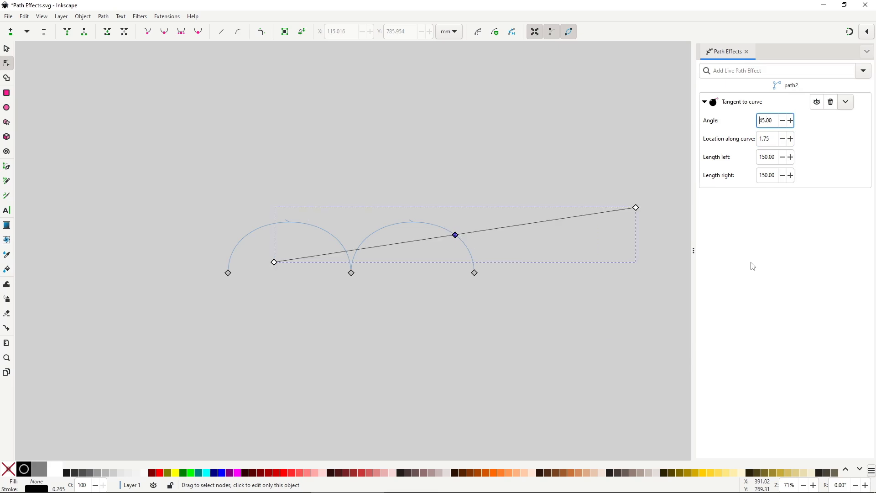
{"action": "type", "text": "90"}
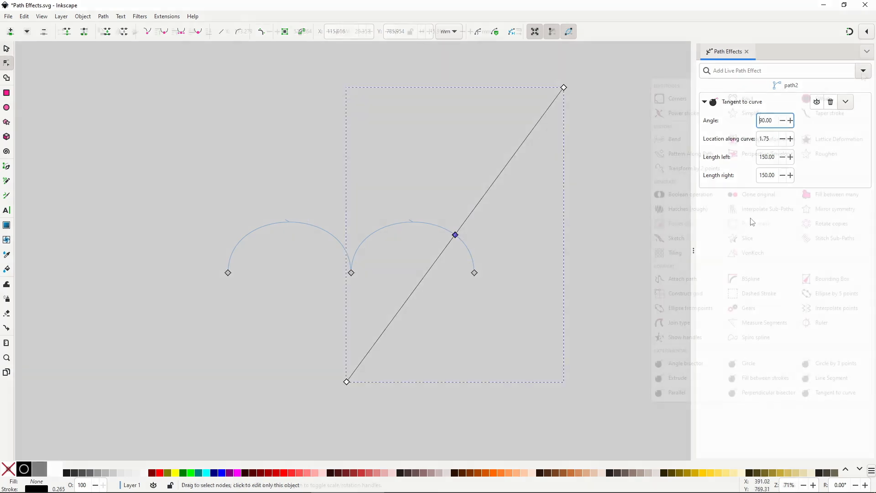
{"action": "left_click", "coordinate": [863, 70]}
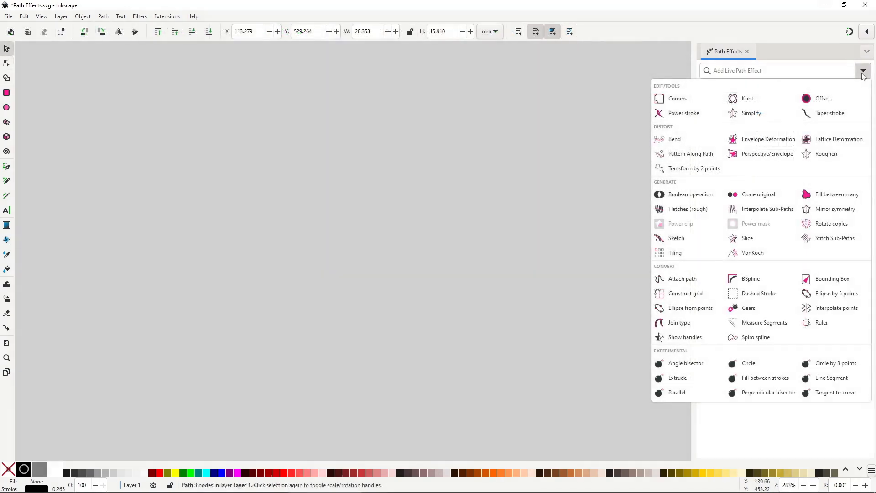